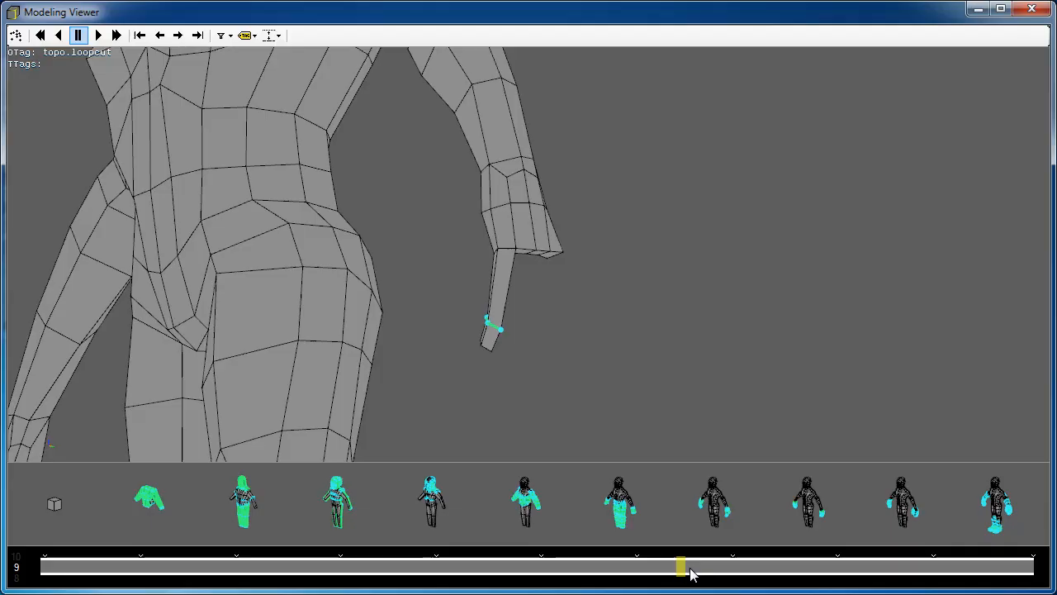
- Scrub the figure, spaceship (to the loop cut) and fire hydrant histories with the timeline slider
{"action": "left_click_drag", "start_coordinate": [682, 566], "coordinate": [792, 565]}
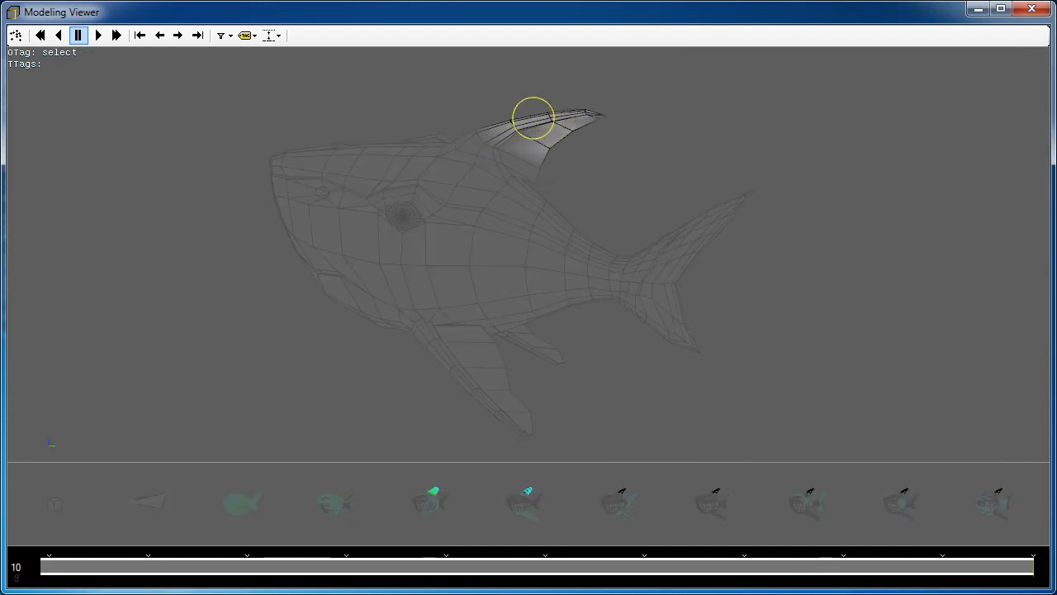
{"action": "left_click", "coordinate": [221, 35]}
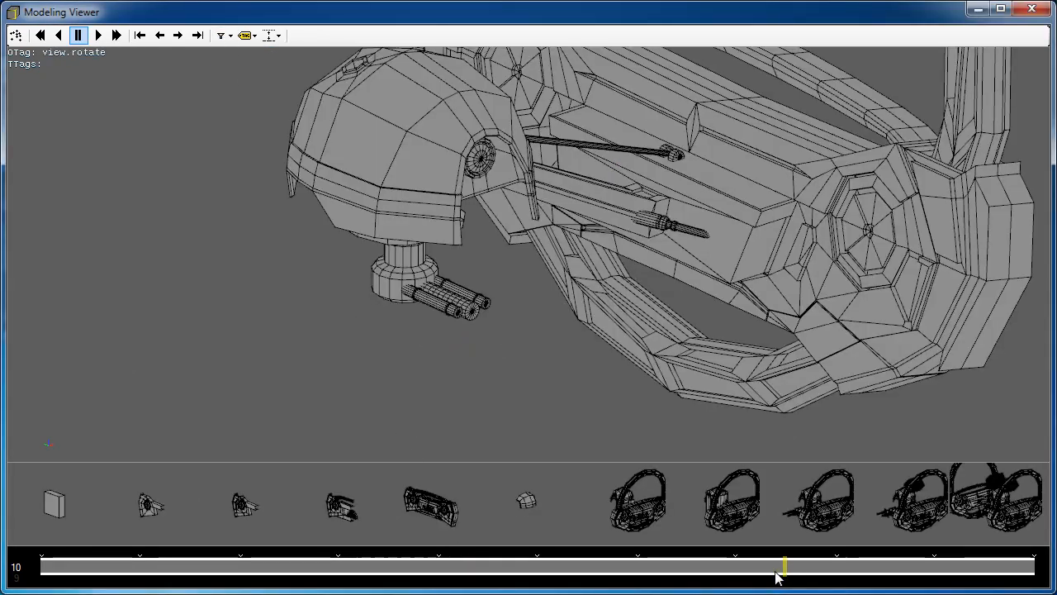
{"action": "left_click_drag", "start_coordinate": [782, 566], "coordinate": [757, 566]}
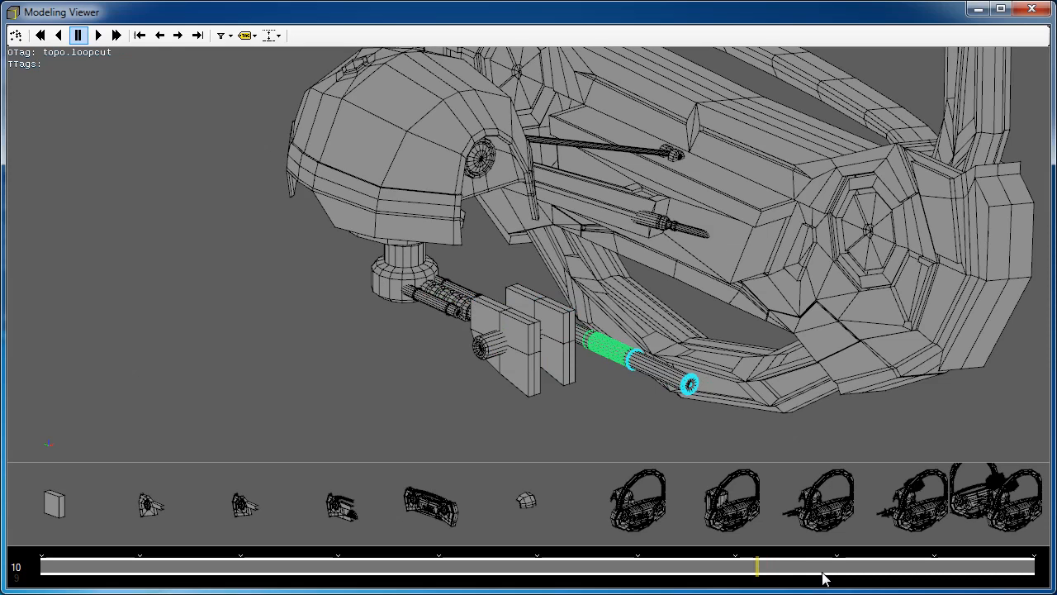
{"action": "left_click_drag", "start_coordinate": [756, 565], "coordinate": [884, 565]}
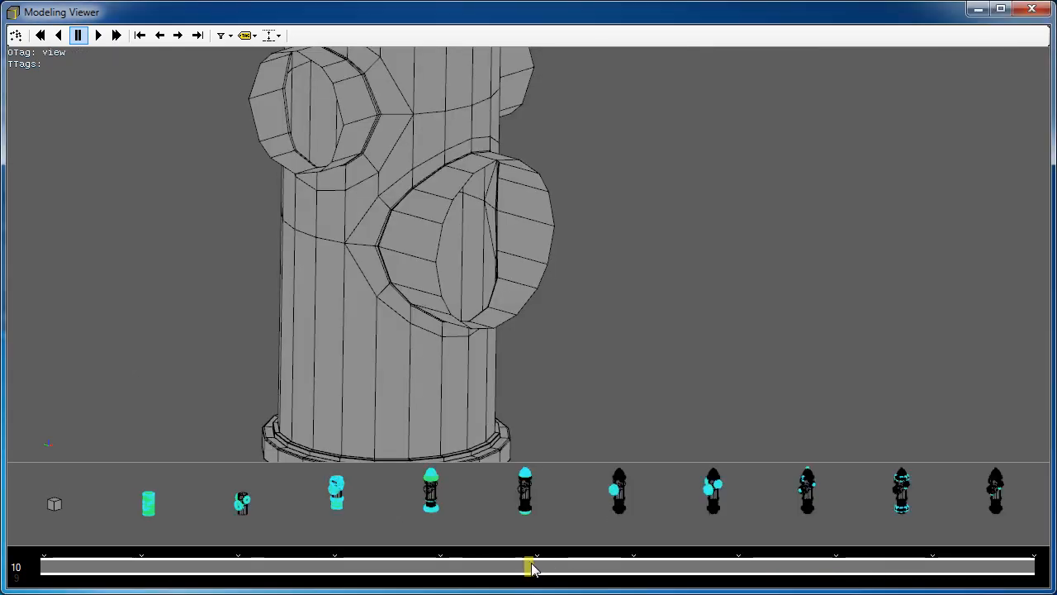
{"action": "left_click_drag", "start_coordinate": [528, 566], "coordinate": [656, 568]}
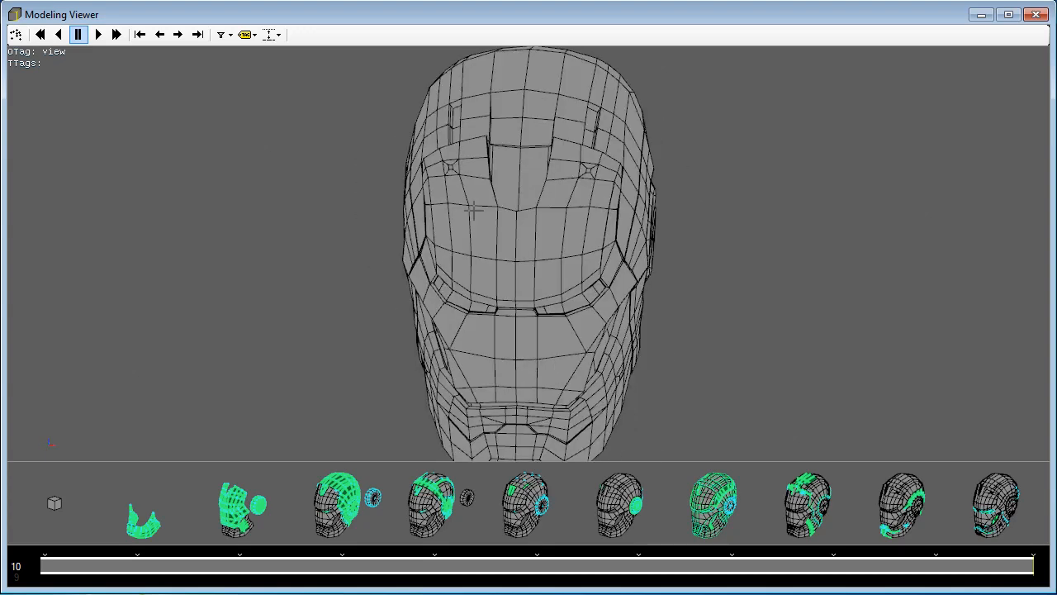
- Drag the helmet timeline back to the blocked-out head with two separate discs
{"action": "left_click_drag", "start_coordinate": [42, 565], "coordinate": [404, 566]}
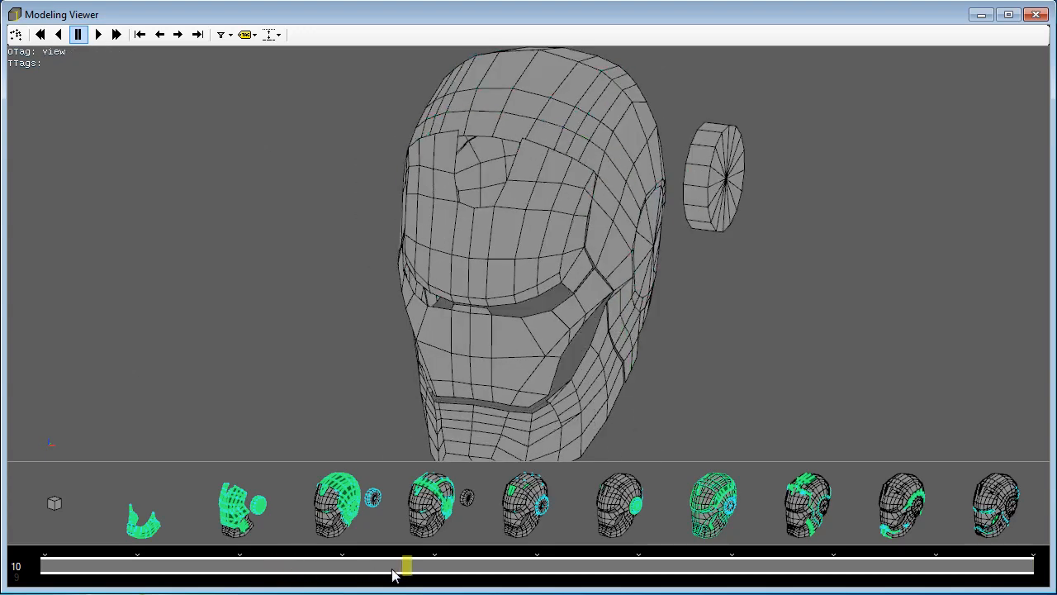
{"action": "left_click_drag", "start_coordinate": [405, 566], "coordinate": [268, 565]}
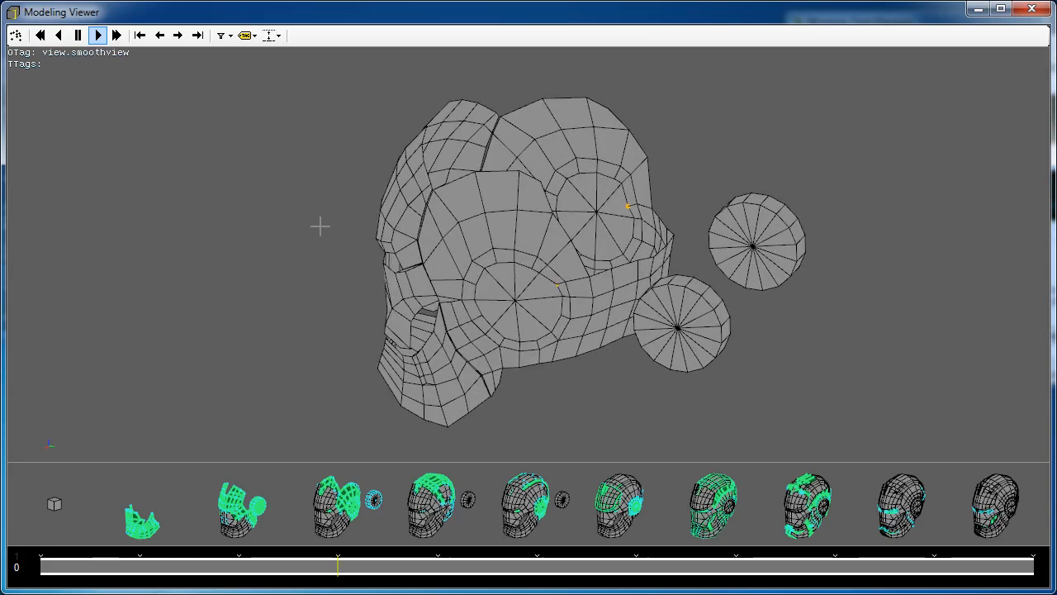
- Play the helmet history forward at fast speed until the ear-piece extrusion appears
{"action": "left_click", "coordinate": [117, 35]}
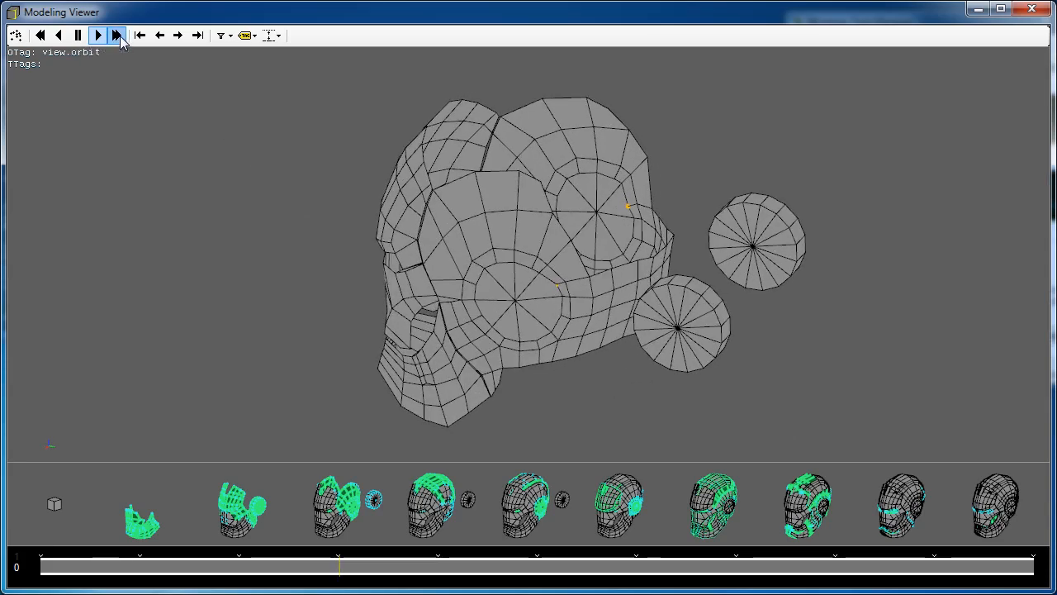
{"action": "left_click", "coordinate": [118, 35]}
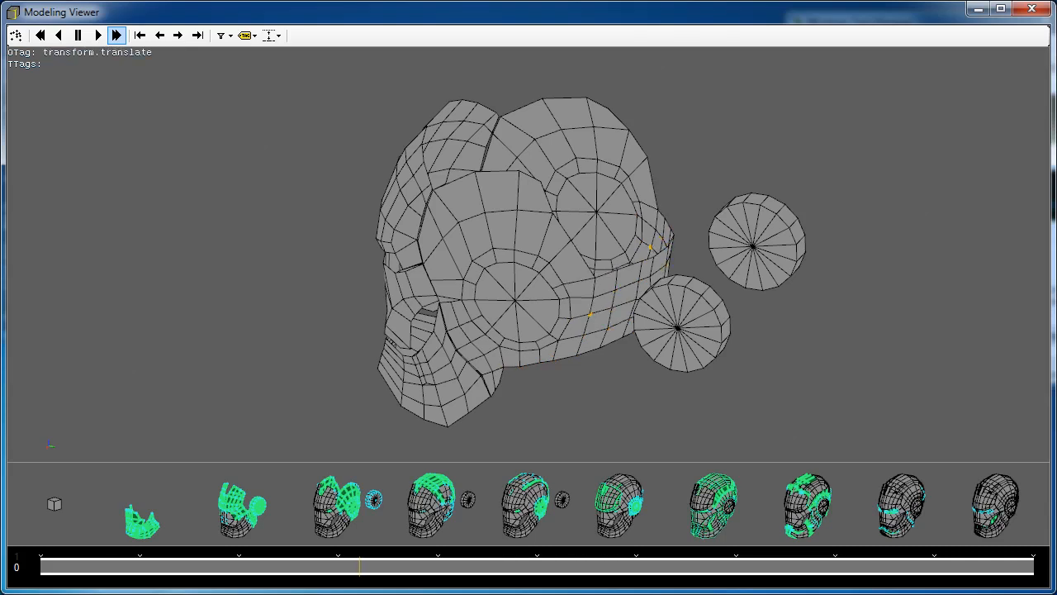
{"action": "left_click", "coordinate": [97, 35]}
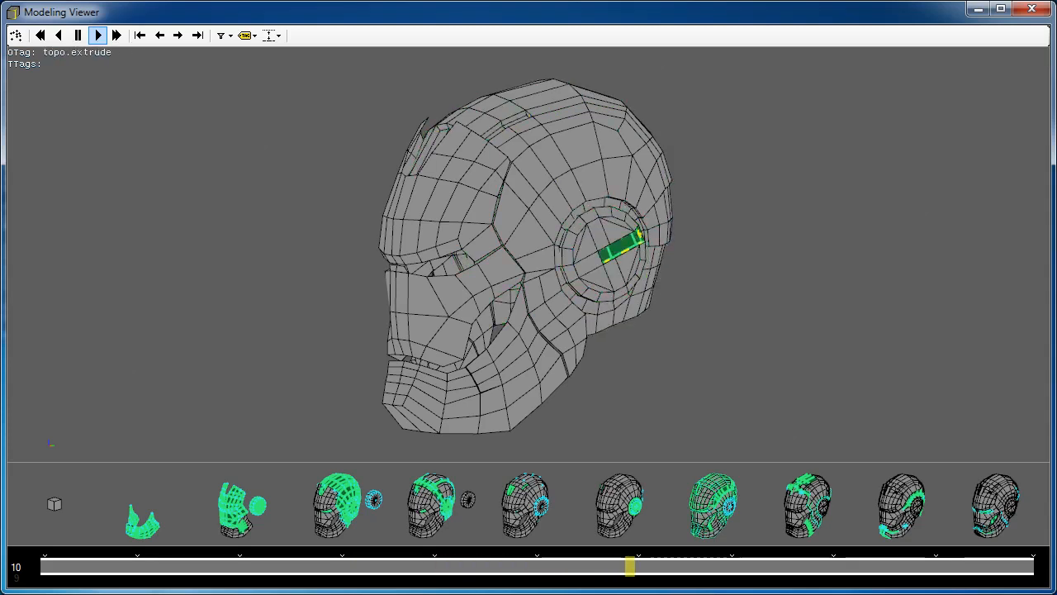
- Lower the cluster detail level and jump to the faceplate brow-edge extrusion stage
{"action": "left_click", "coordinate": [98, 35]}
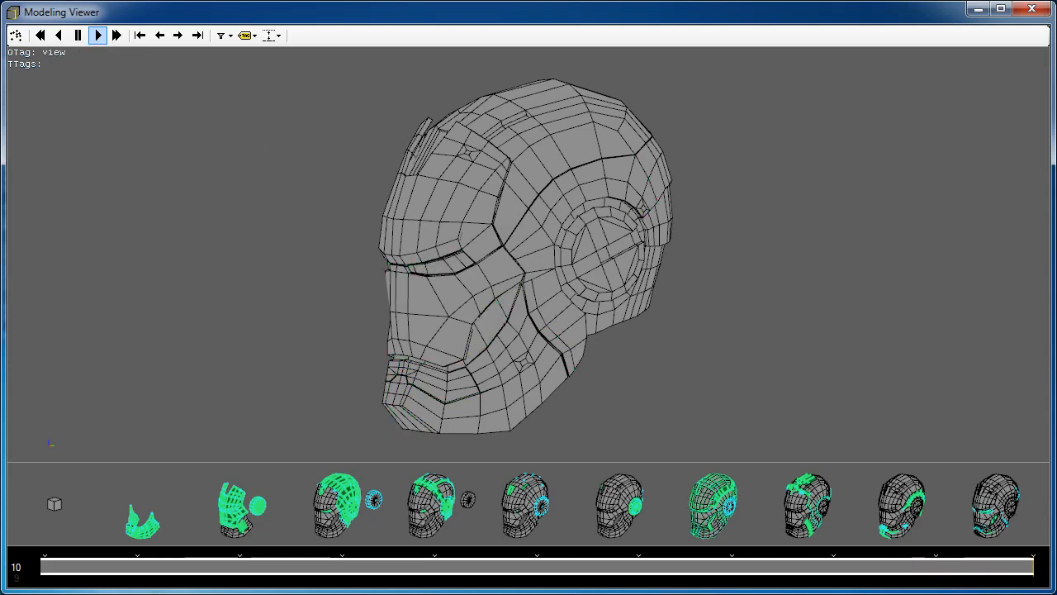
{"action": "left_click", "coordinate": [78, 35]}
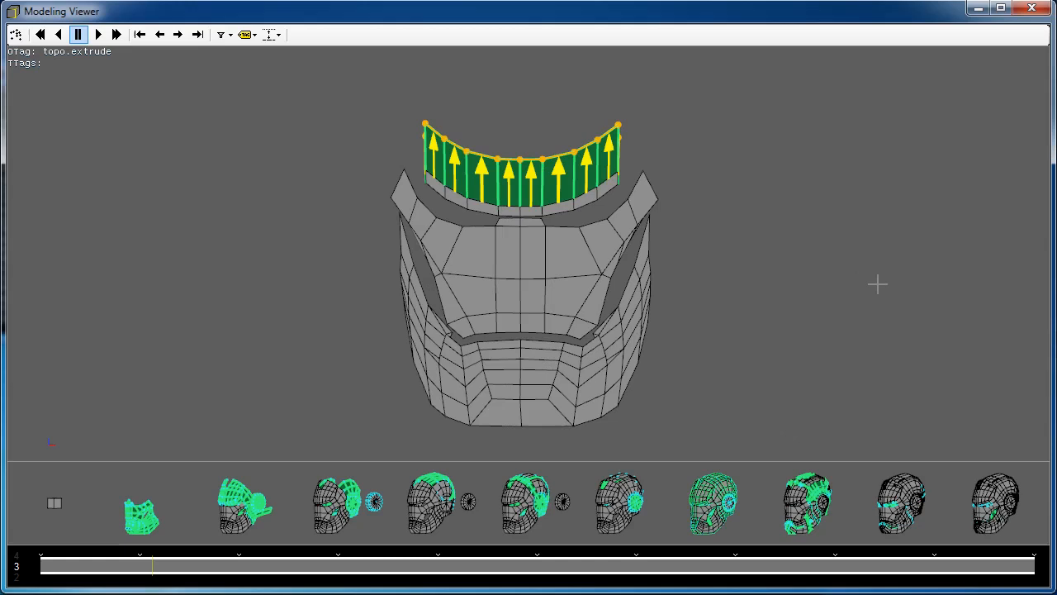
- Expand the faceplate cluster, play through its sub-steps, then restart from its first step
{"action": "left_click", "coordinate": [98, 35]}
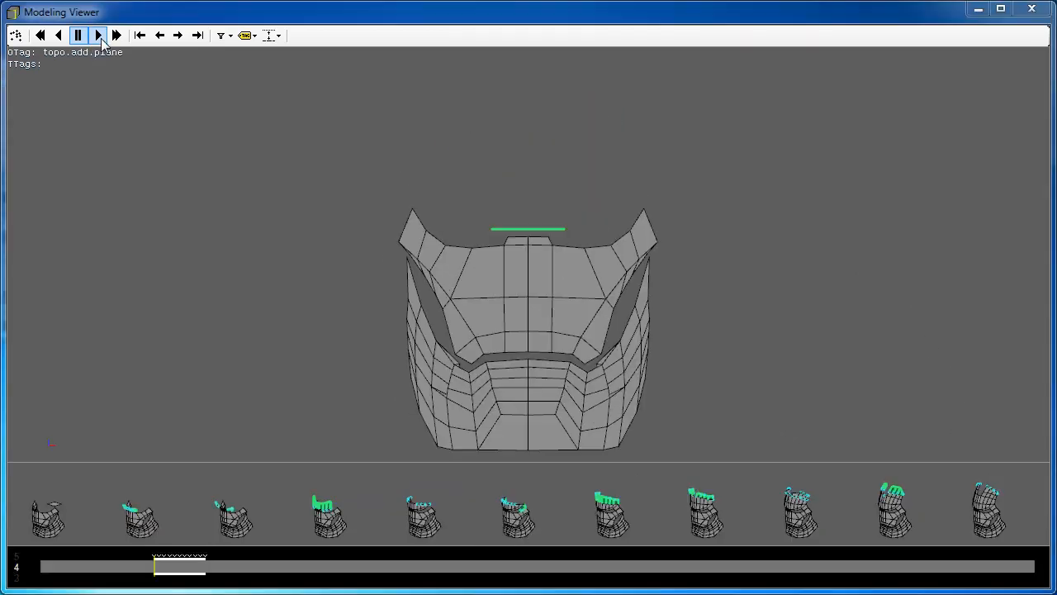
{"action": "left_click", "coordinate": [97, 35]}
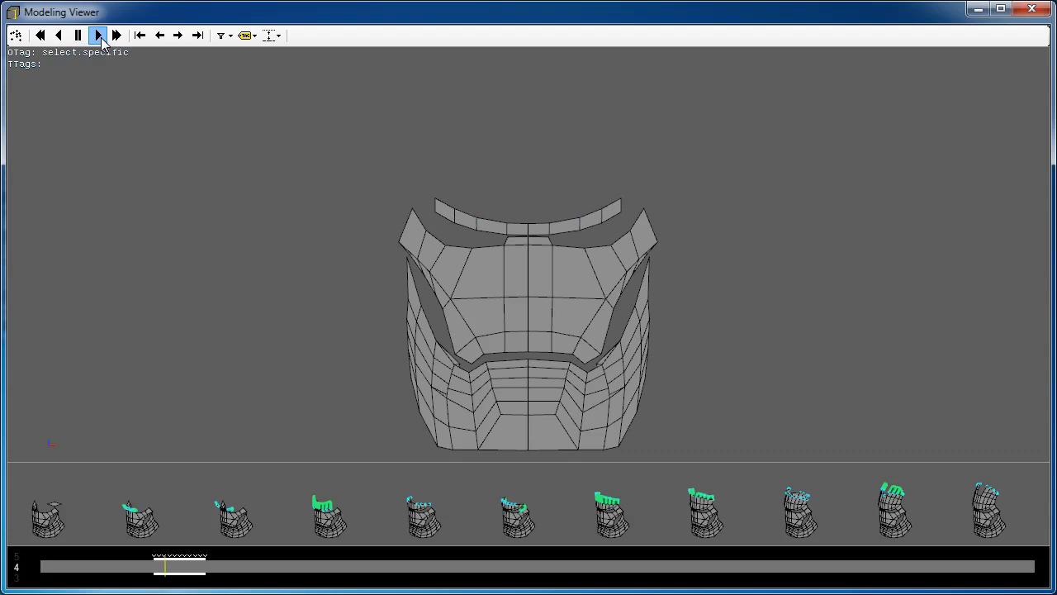
{"action": "left_click", "coordinate": [97, 35]}
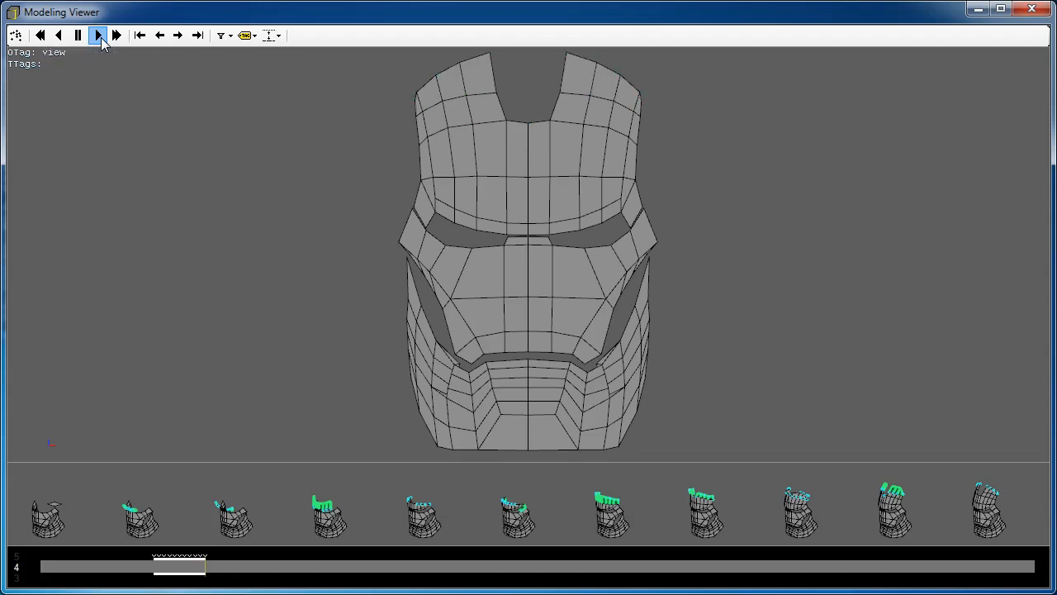
{"action": "left_click", "coordinate": [76, 34]}
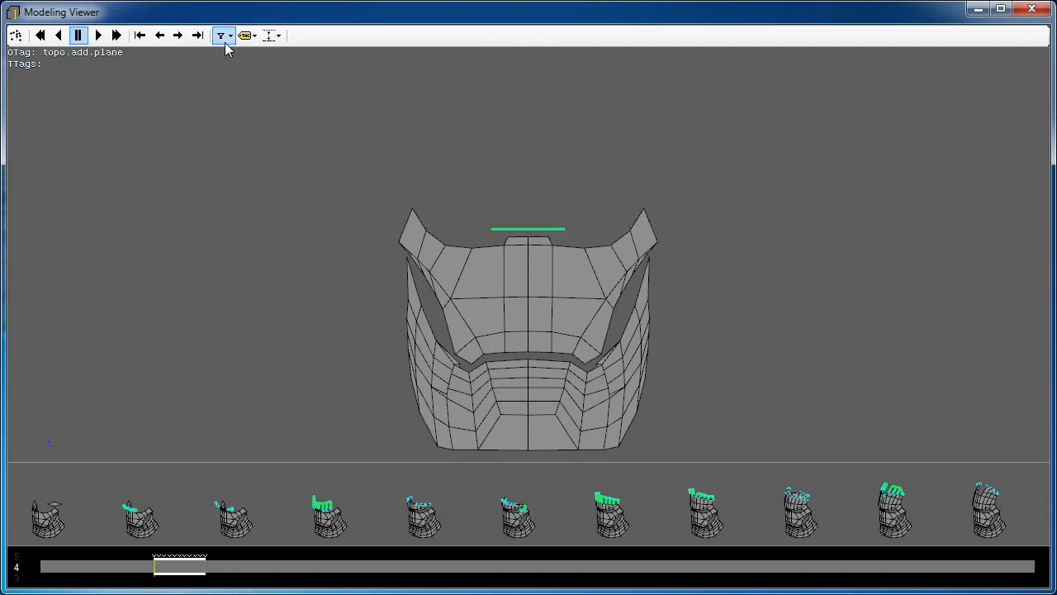
- Step forward through the faceplate operations one at a time with Next
{"action": "left_click", "coordinate": [178, 35]}
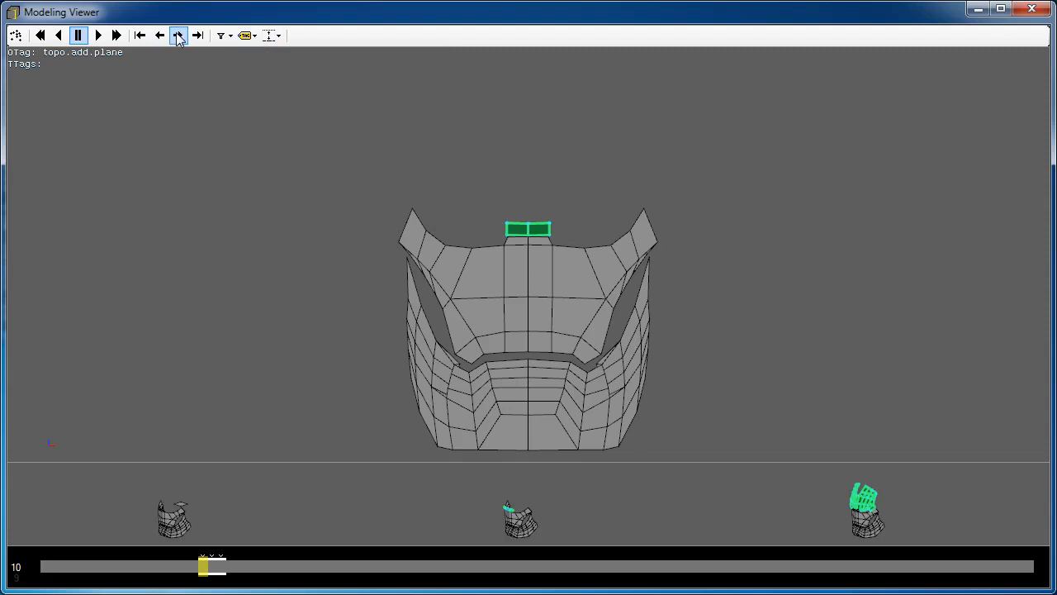
{"action": "left_click", "coordinate": [160, 35]}
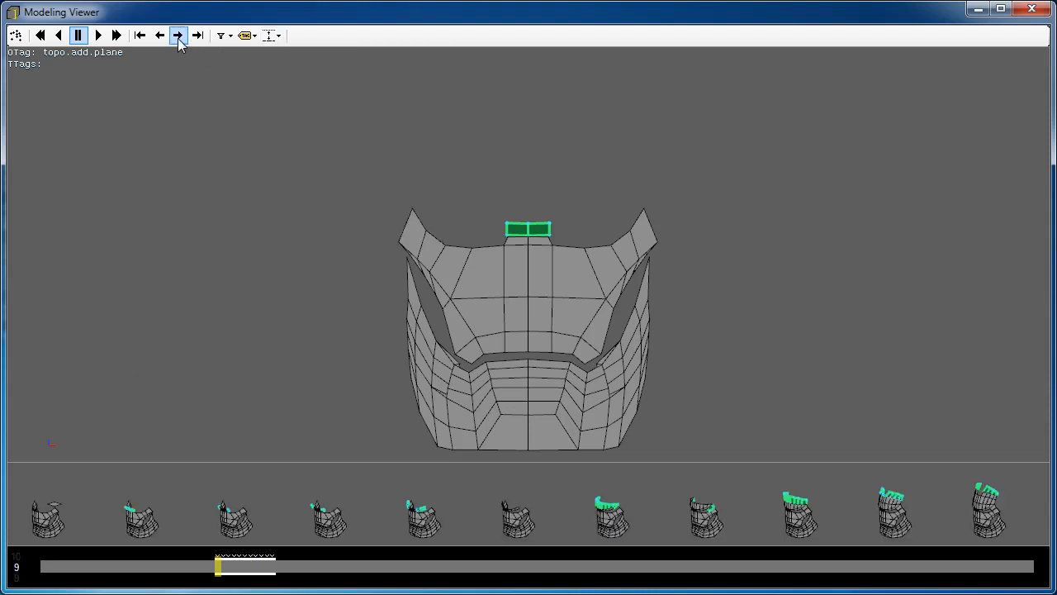
{"action": "left_click", "coordinate": [179, 36]}
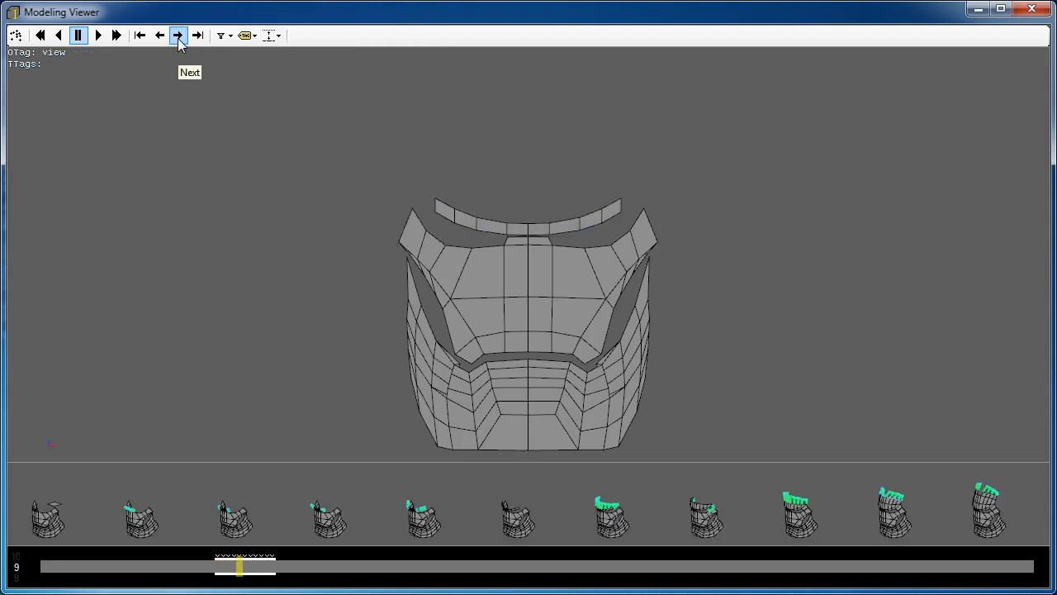
{"action": "left_click", "coordinate": [178, 35]}
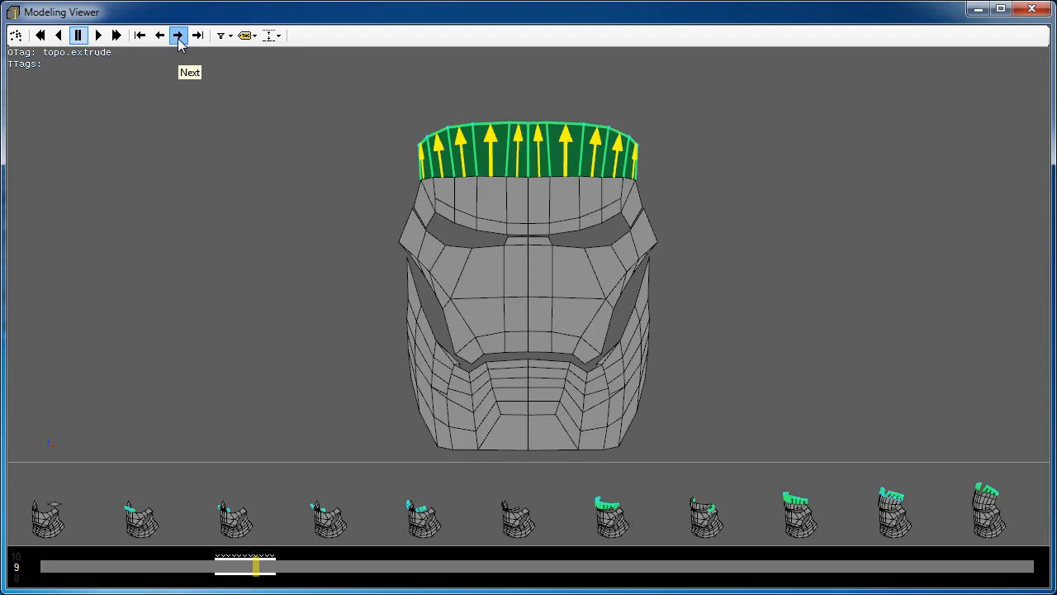
{"action": "left_click", "coordinate": [179, 35]}
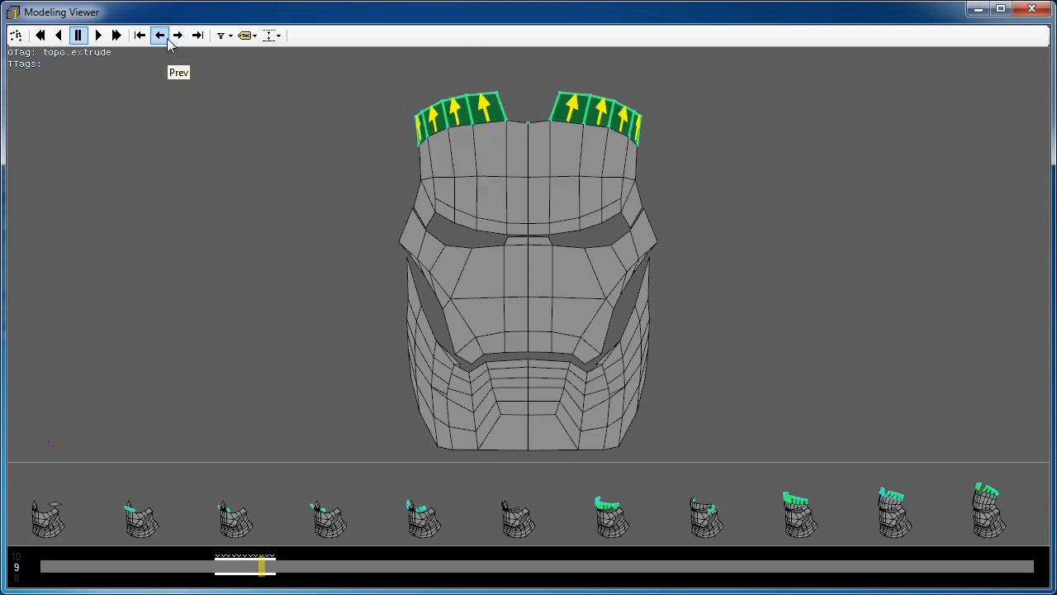
- Step back with Prev to the first two-face fragment step
{"action": "left_click", "coordinate": [159, 35]}
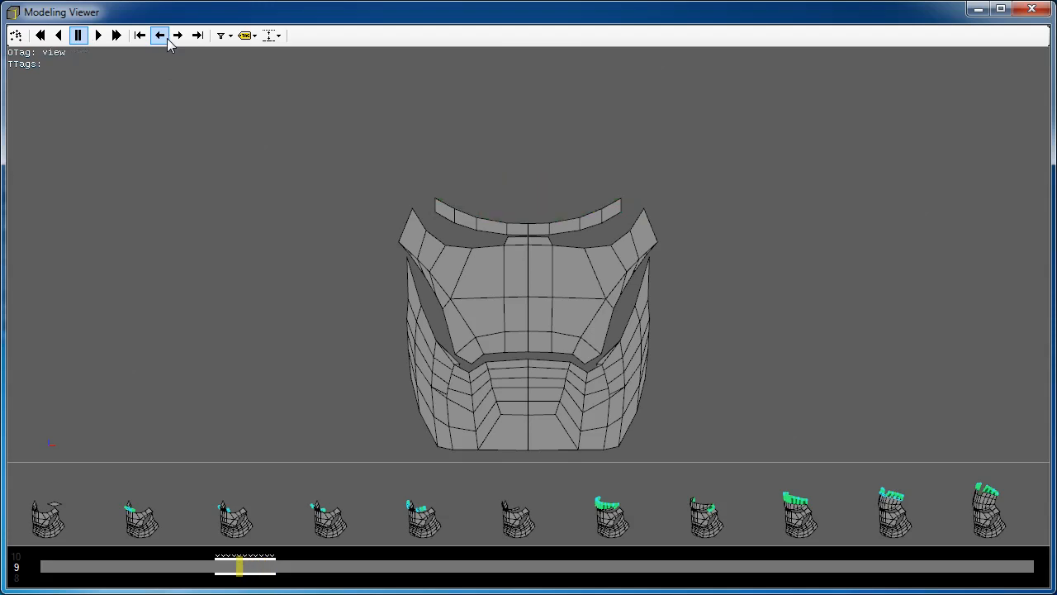
{"action": "left_click", "coordinate": [177, 35]}
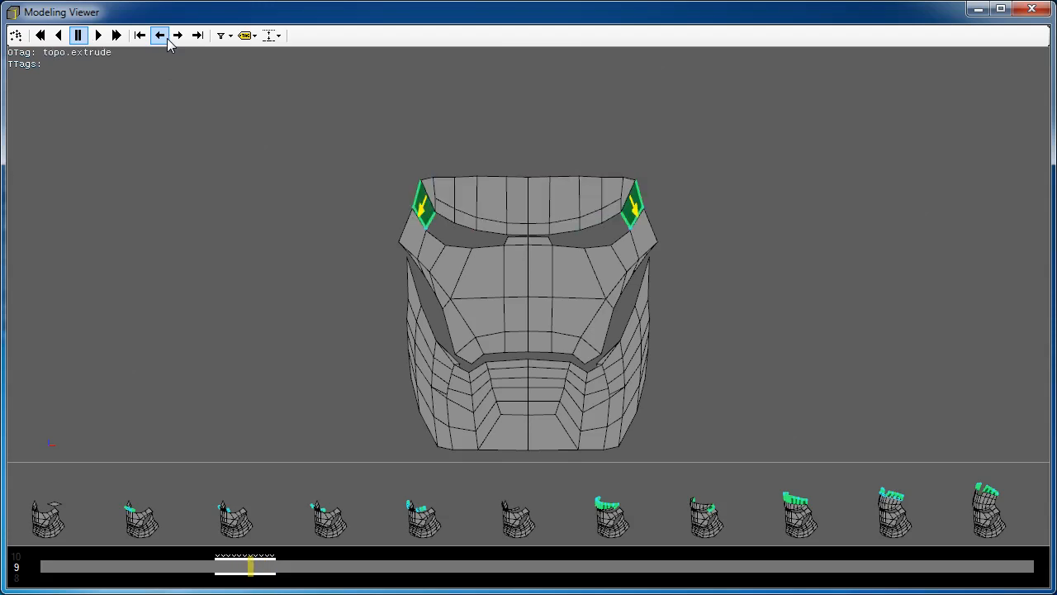
{"action": "left_click", "coordinate": [159, 35]}
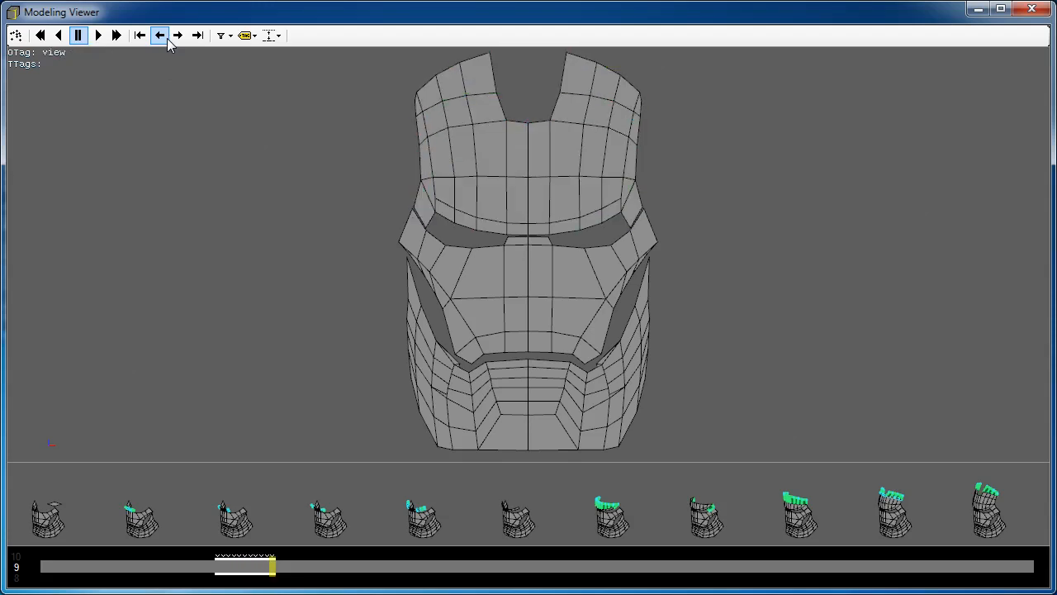
{"action": "left_click", "coordinate": [160, 35]}
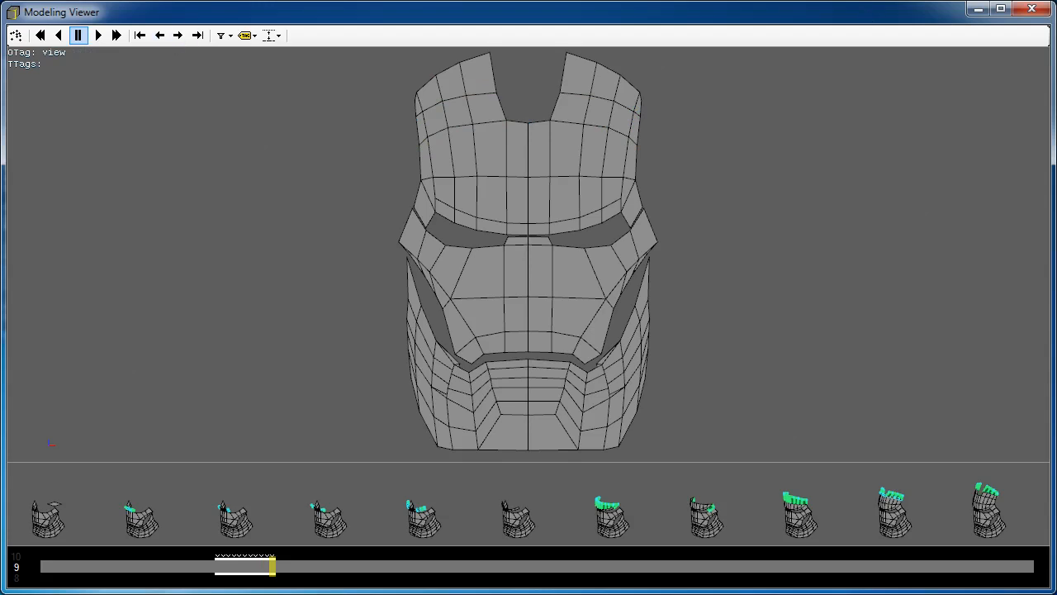
{"action": "left_click", "coordinate": [115, 34]}
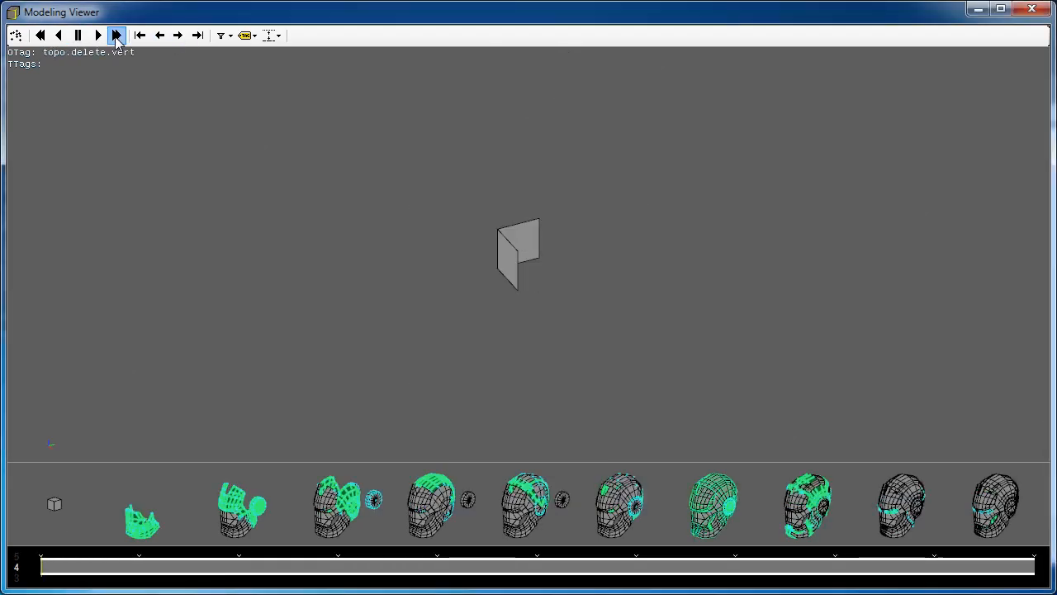
- Fast-forward the whole history, then apply Filter Visibility Operations from the filter list
{"action": "left_click", "coordinate": [117, 34]}
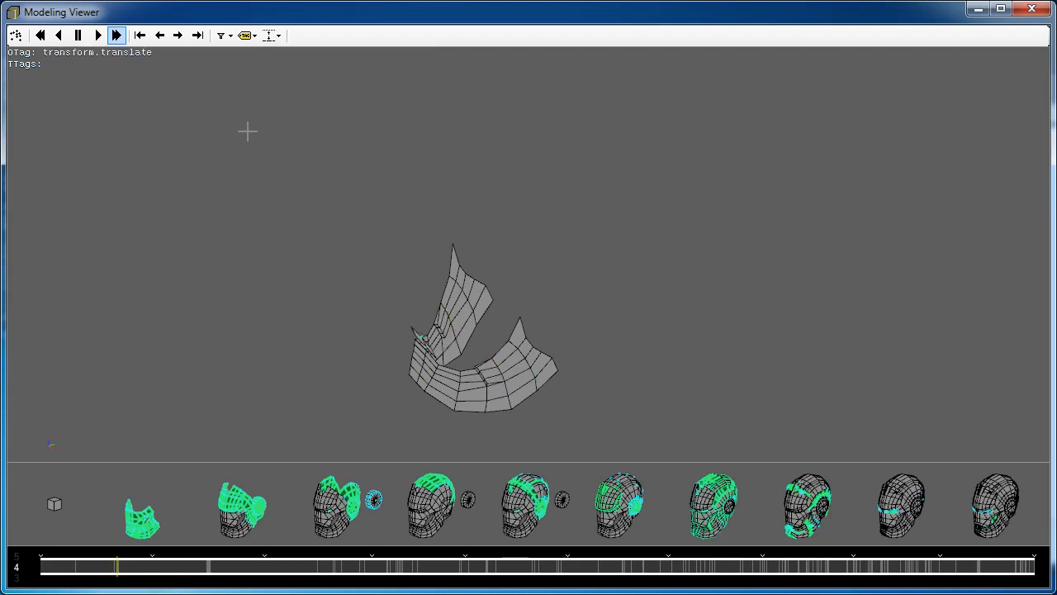
{"action": "left_click", "coordinate": [220, 35]}
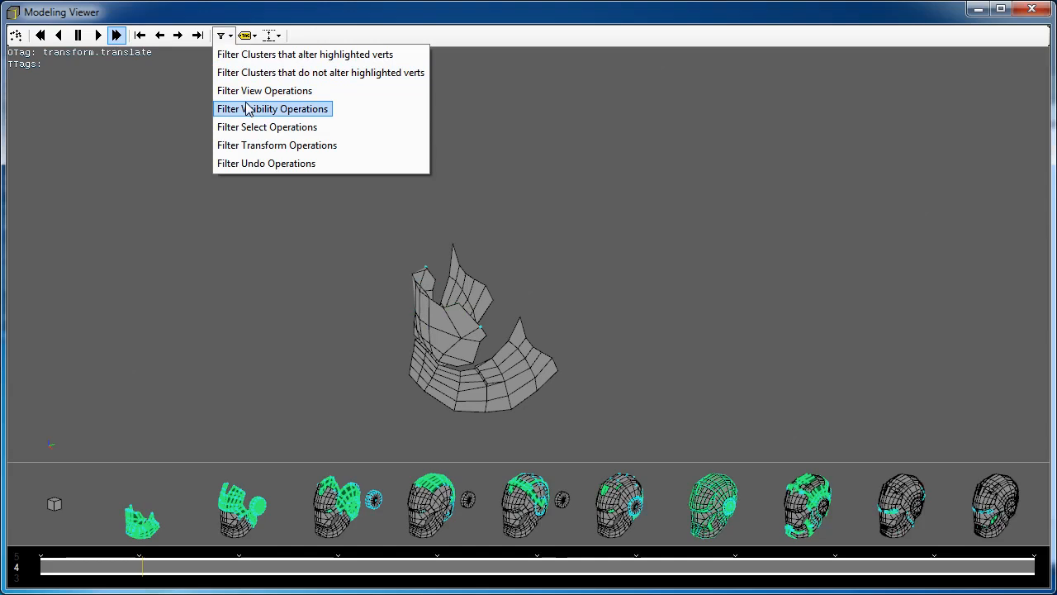
{"action": "left_click", "coordinate": [272, 108]}
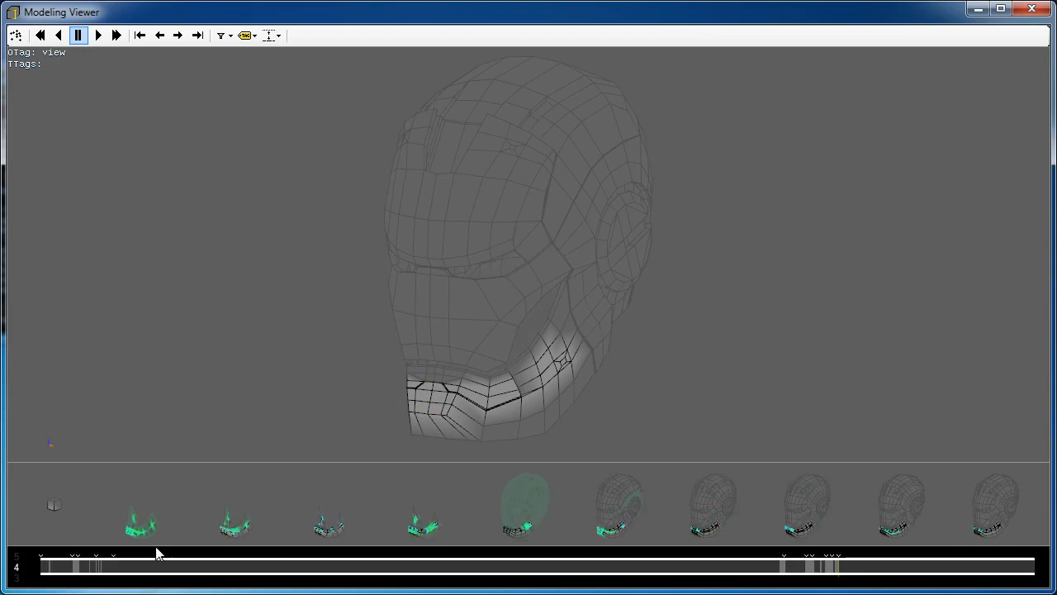
{"action": "mouse_move", "coordinate": [349, 586]}
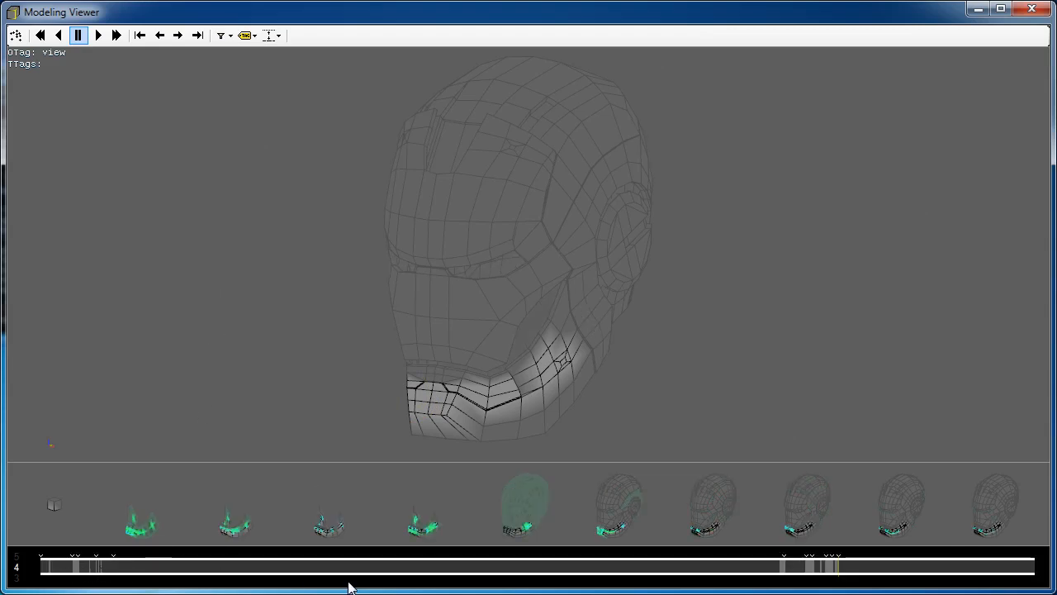